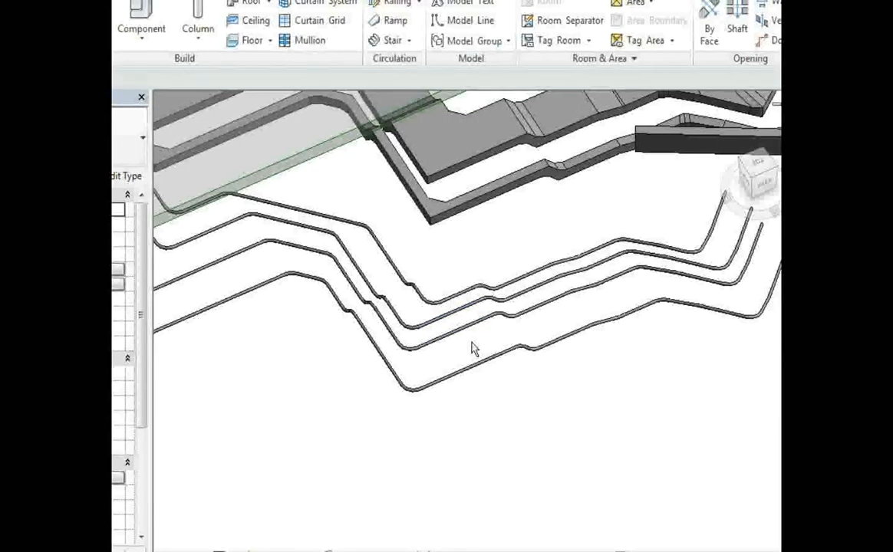
pyautogui.moveTo(547, 395)
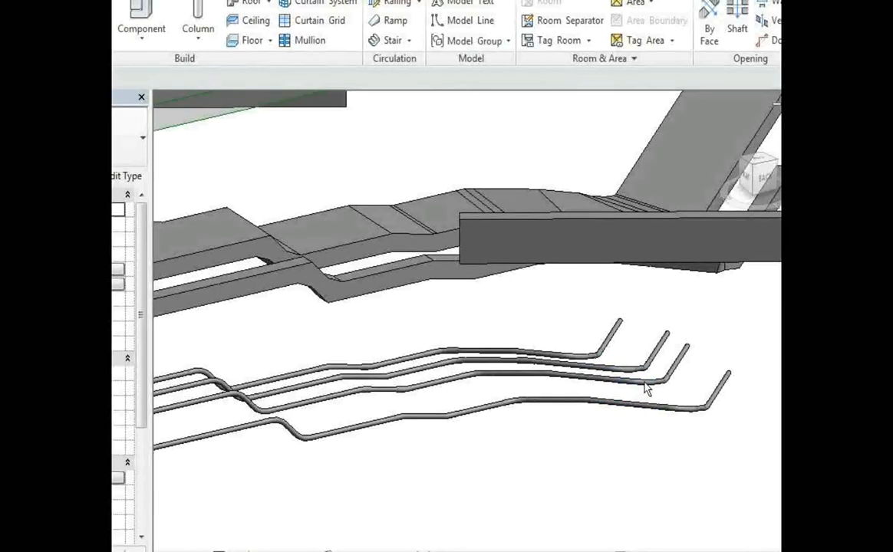
# - Orbit the Revit view along the conduits and inspect the run beside the stepped slab
pyautogui.moveTo(647, 390); pyautogui.dragTo(531, 291)
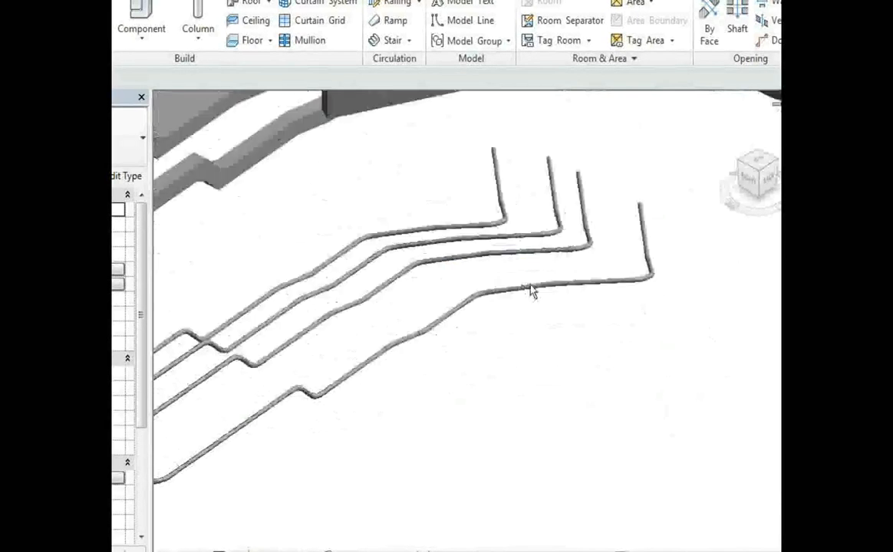
pyautogui.moveTo(534, 290); pyautogui.dragTo(598, 290)
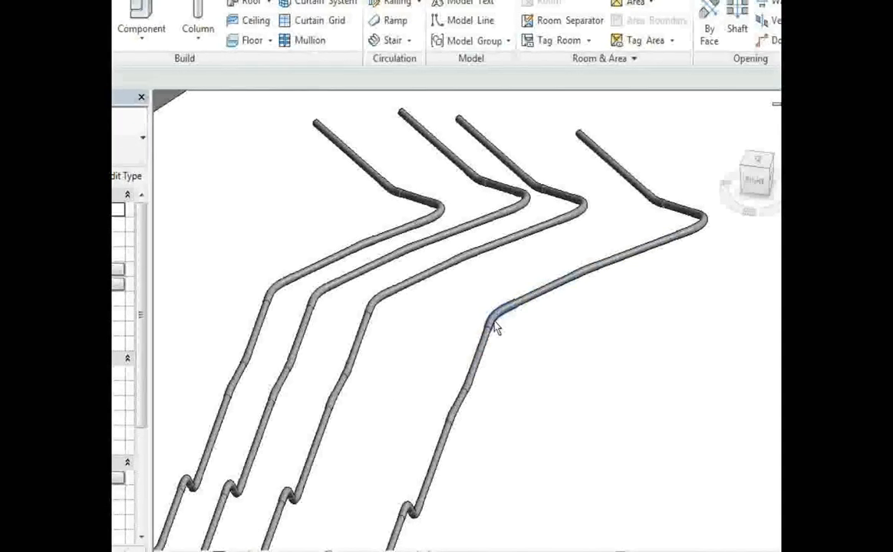
pyautogui.moveTo(556, 290)
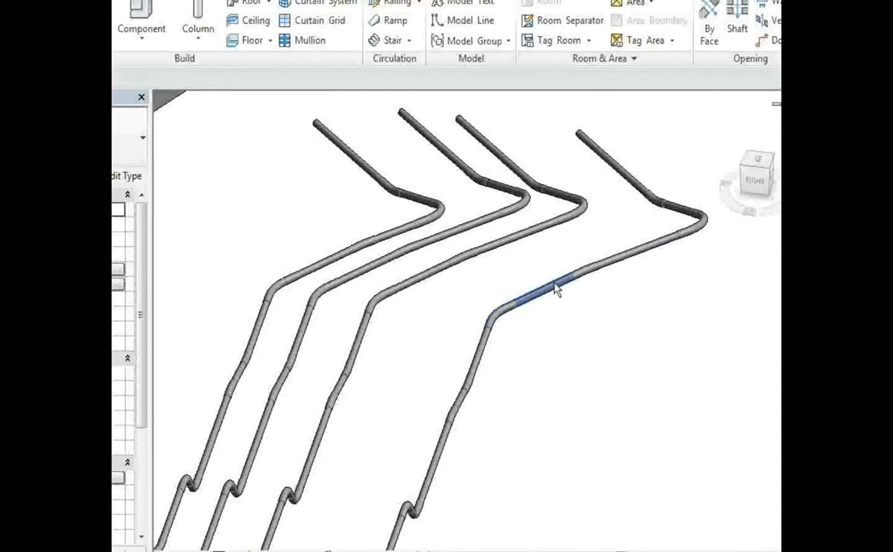
pyautogui.moveTo(713, 228)
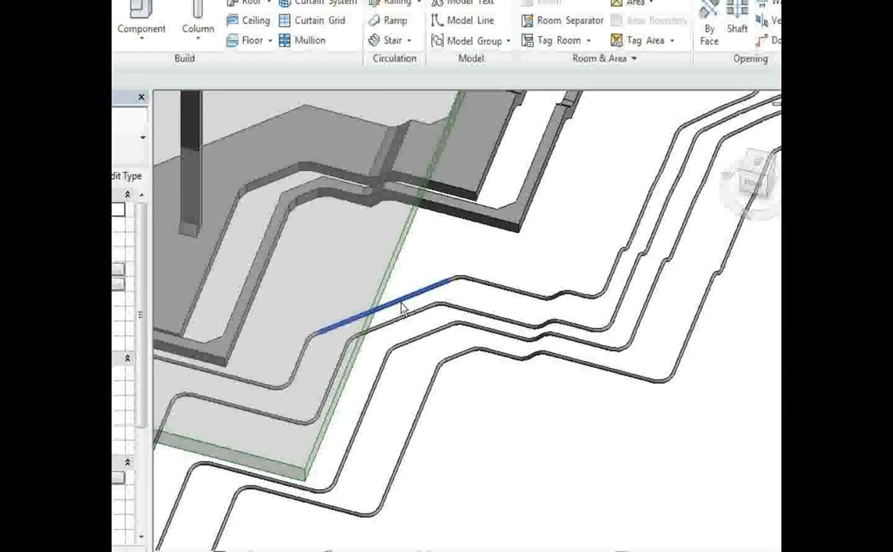
pyautogui.click(376, 307)
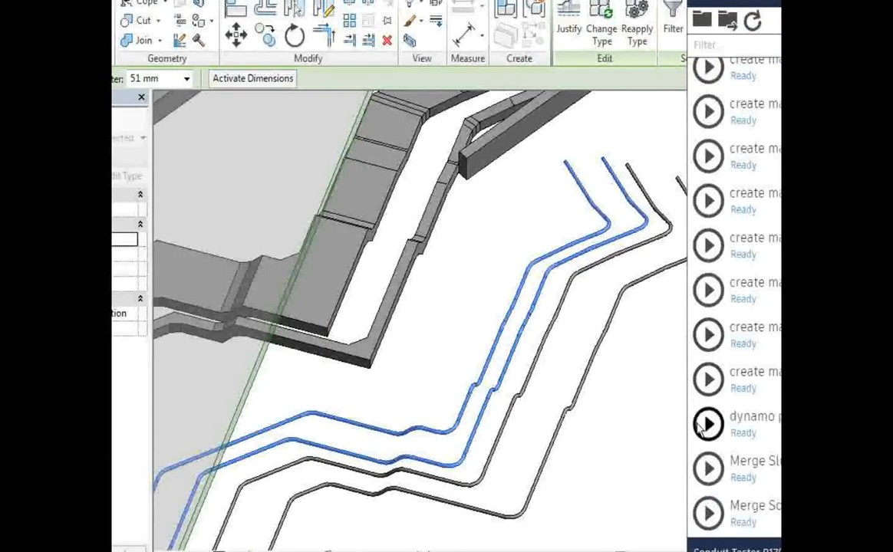
pyautogui.click(708, 381)
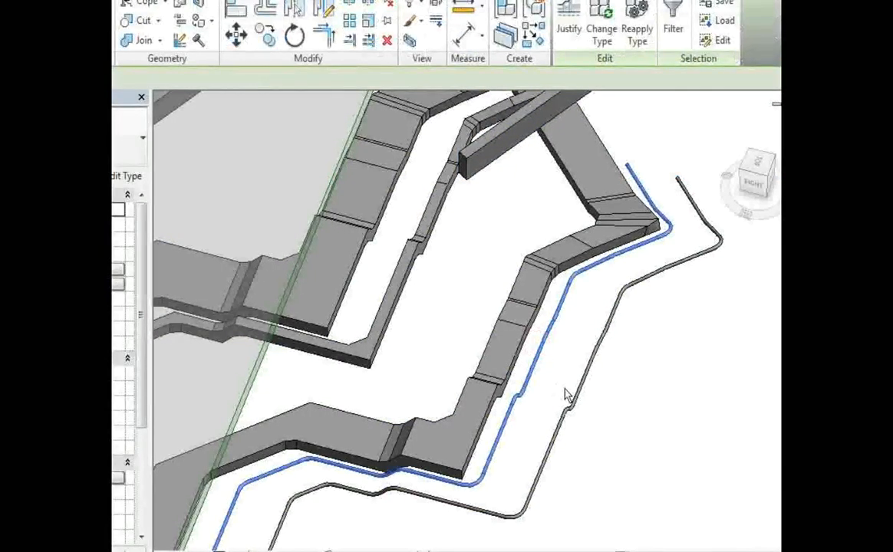
# - Switch to the Dynamo conduit-to-mass graph and bring up its Inputs group
pyautogui.click(574, 398)
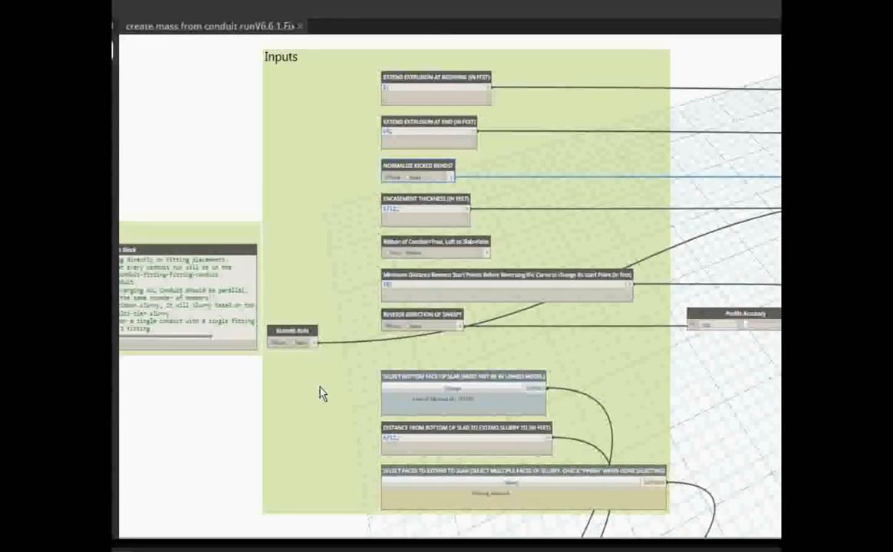
pyautogui.click(300, 342)
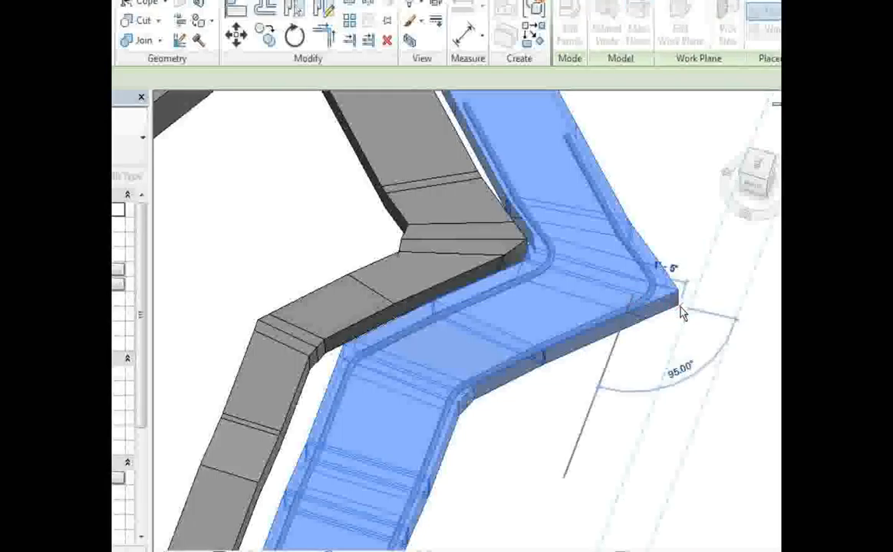
pyautogui.moveTo(617, 264)
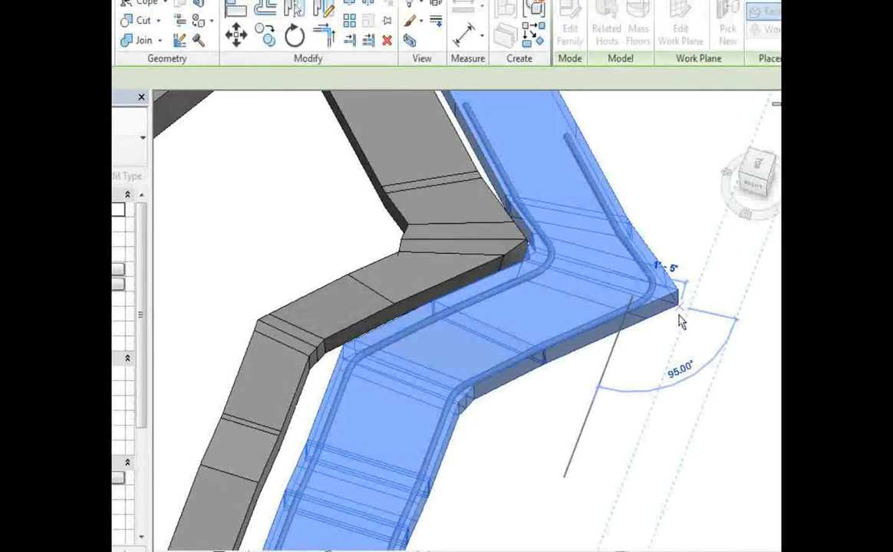
pyautogui.moveTo(668, 331)
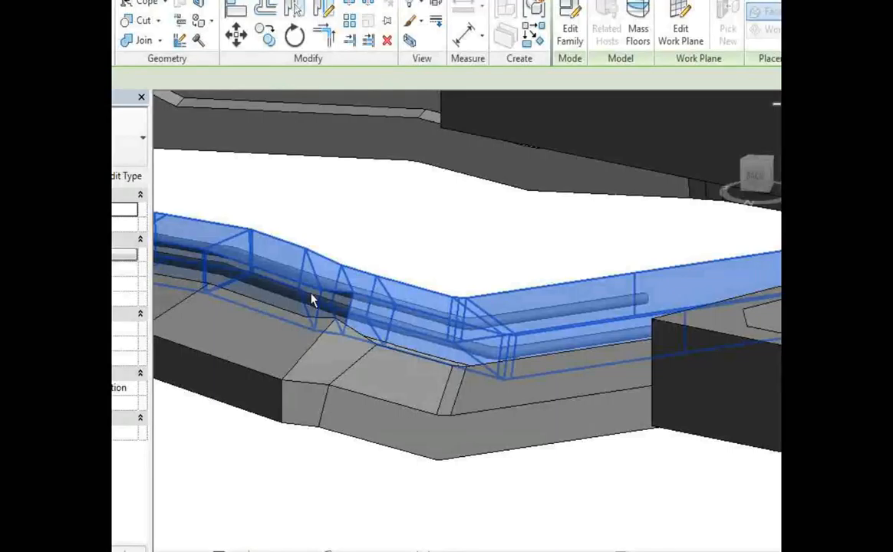
pyautogui.moveTo(325, 308)
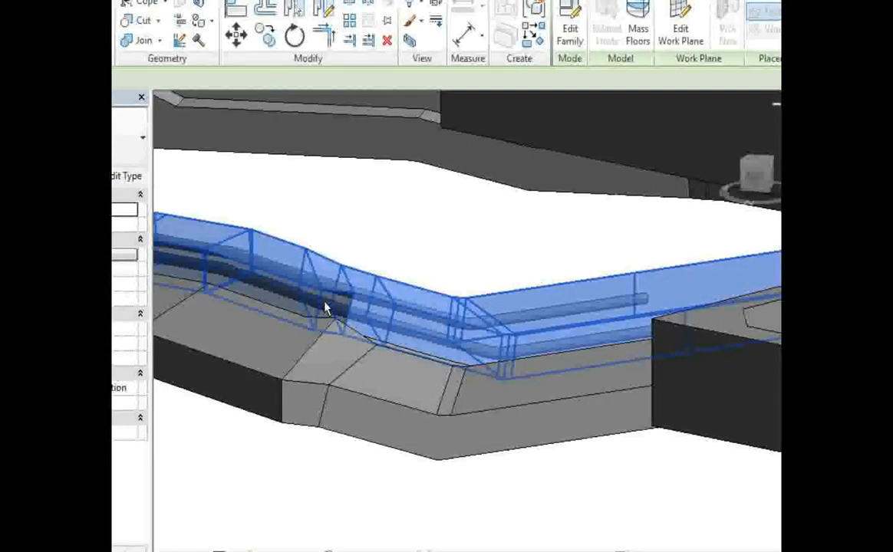
pyautogui.moveTo(322, 307); pyautogui.dragTo(367, 331)
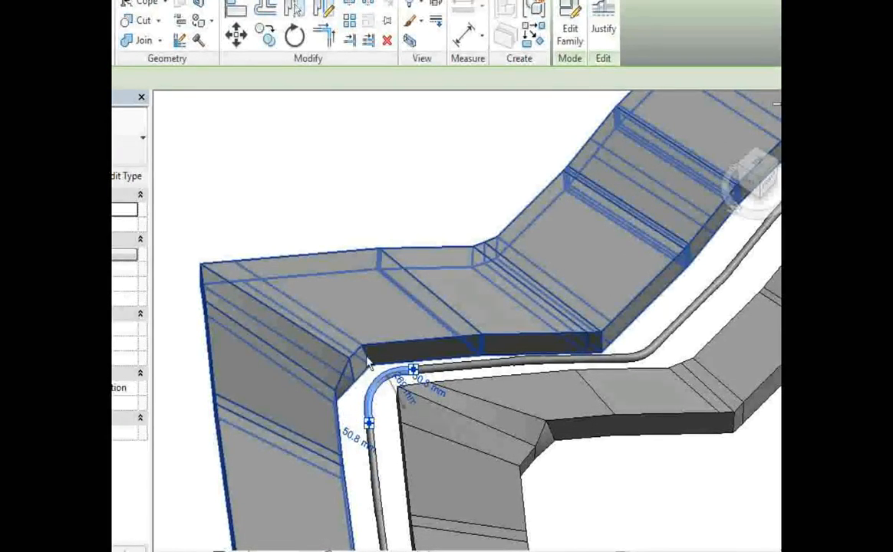
pyautogui.moveTo(198, 294)
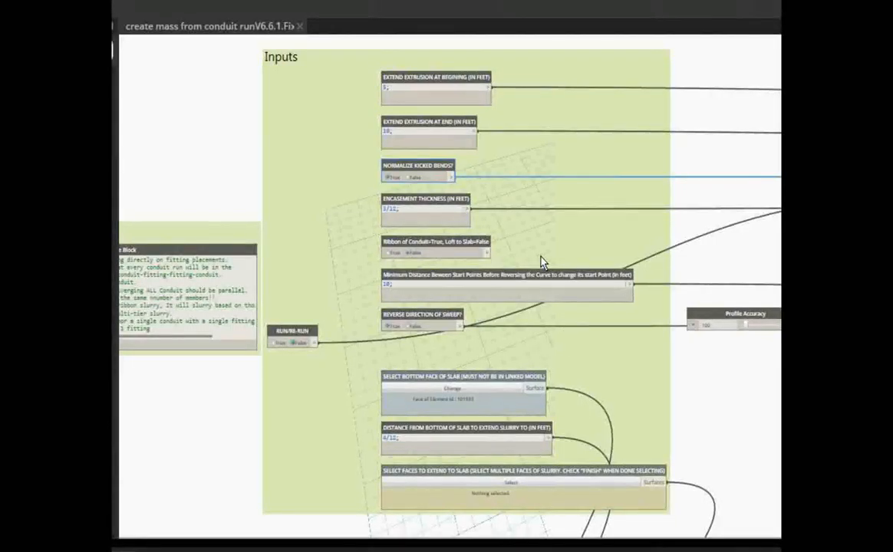
pyautogui.moveTo(537, 253)
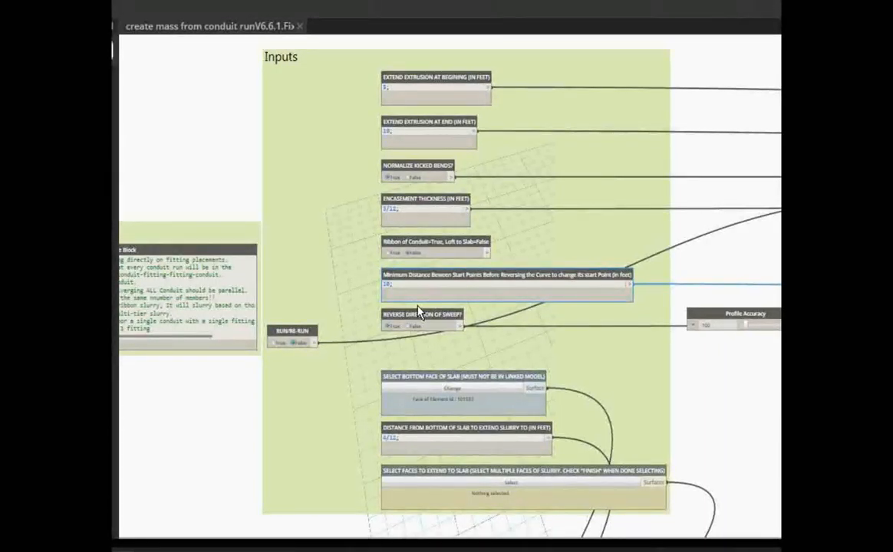
pyautogui.tripleClick(506, 287)
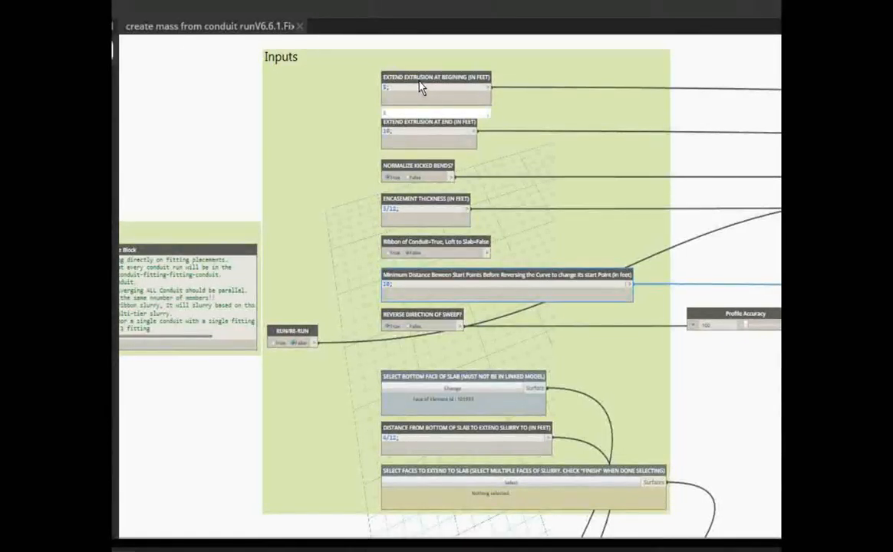
pyautogui.moveTo(470, 83)
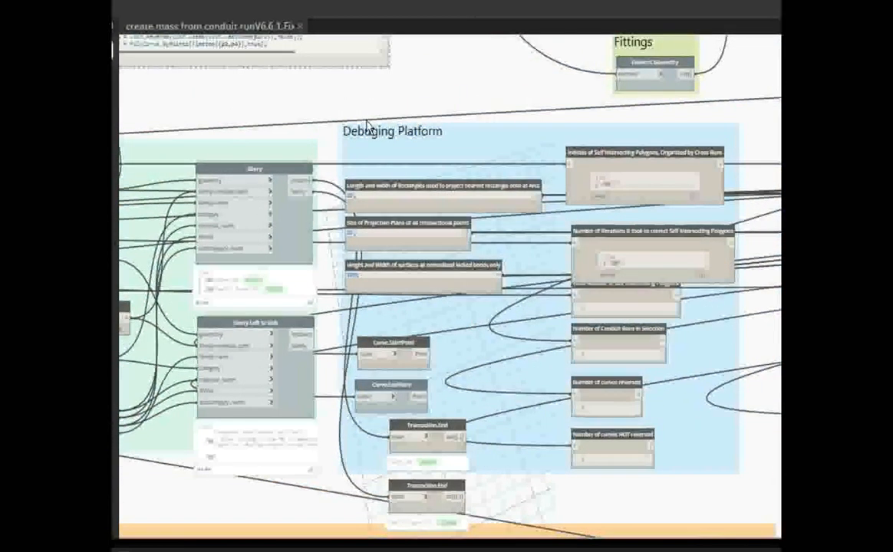
pyautogui.moveTo(683, 360)
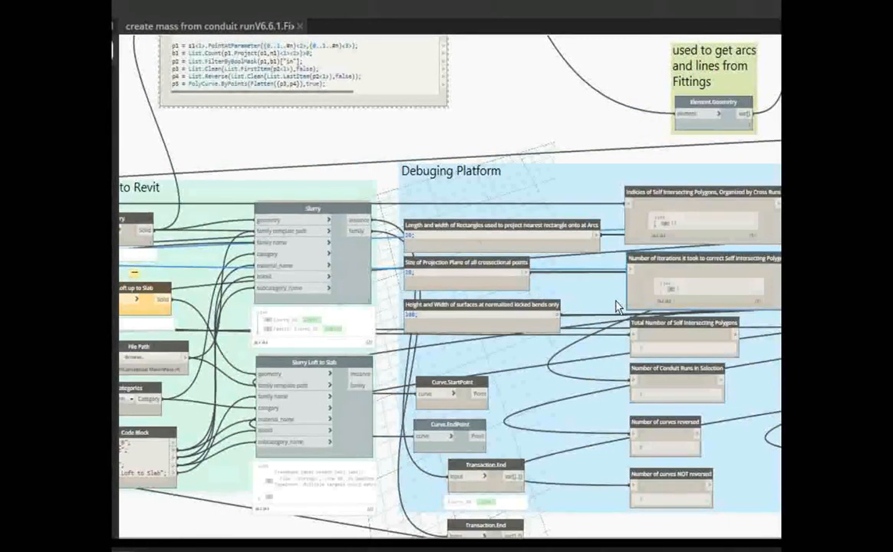
pyautogui.moveTo(516, 253)
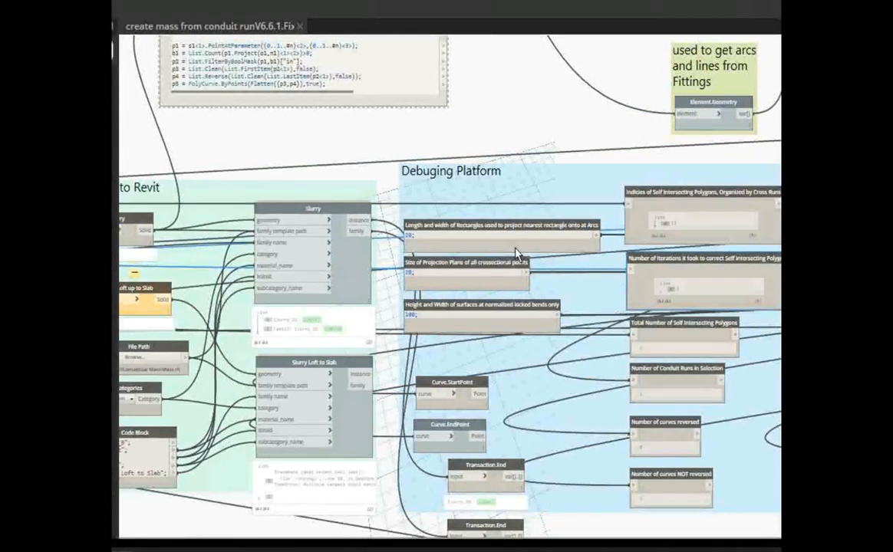